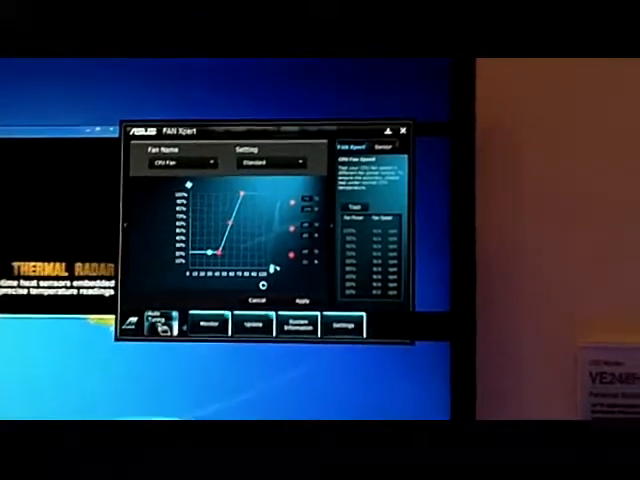
# Deselect the unwanted modules in Settings and apply so AI Suite 3 relaunches.
pyautogui.click(352, 324)
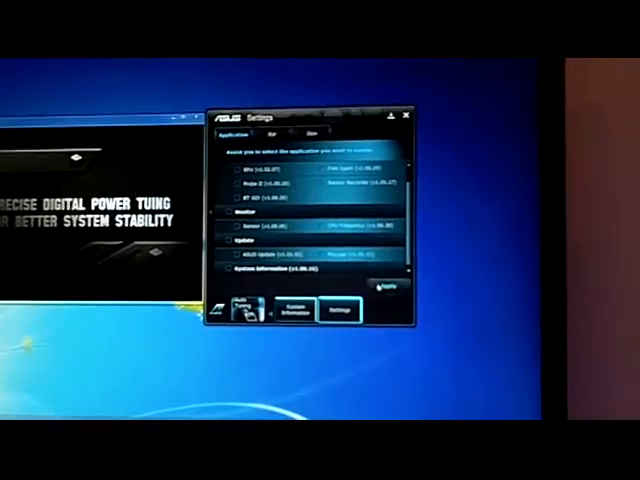
pyautogui.click(406, 118)
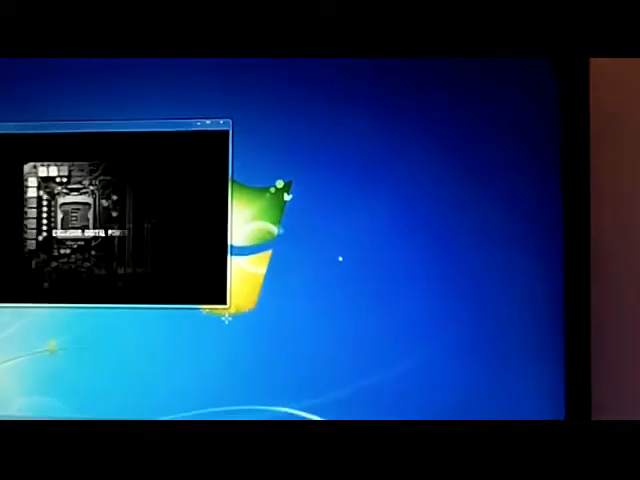